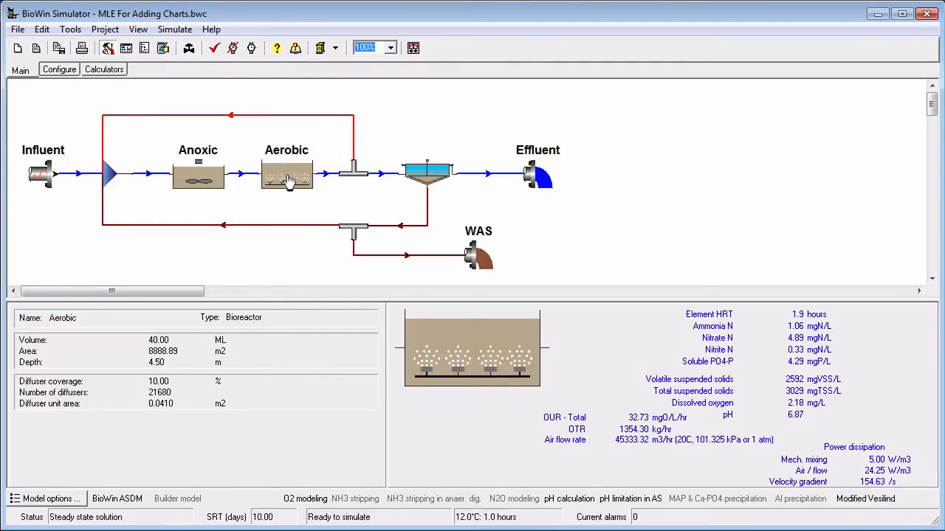
- Open the 'MLE For Adding Charts-missing connections.bwc' flowsheet
{"action": "left_click", "coordinate": [478, 255]}
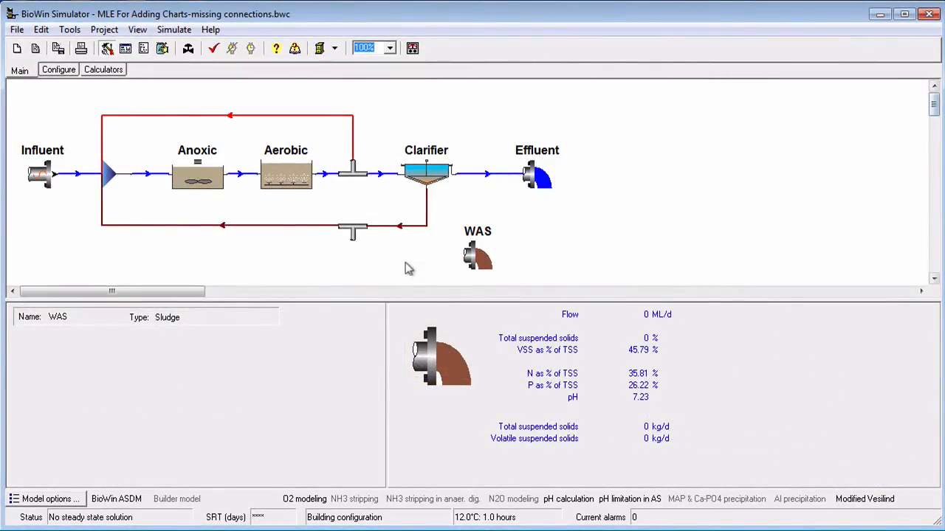
- Run the simulation data check and confirm the dynamic simulation button is disabled
{"action": "left_click", "coordinate": [214, 48]}
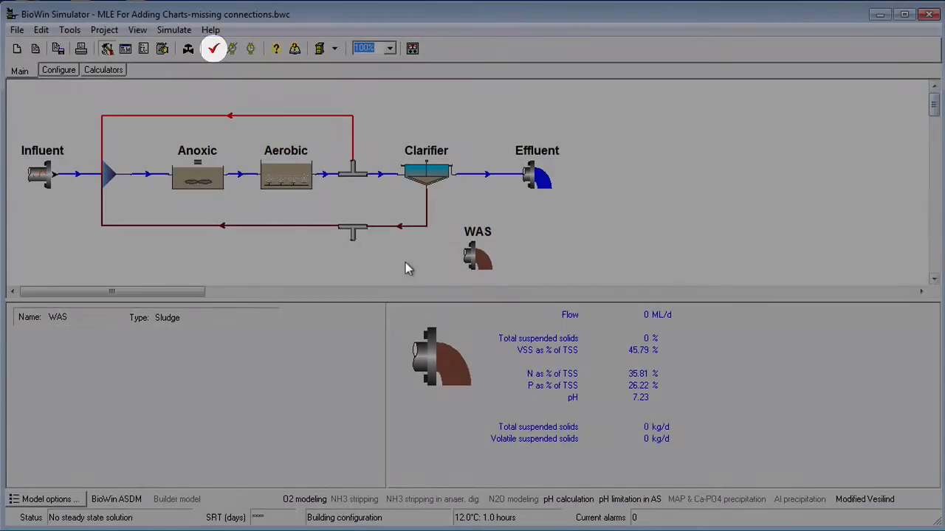
{"action": "left_click", "coordinate": [213, 48]}
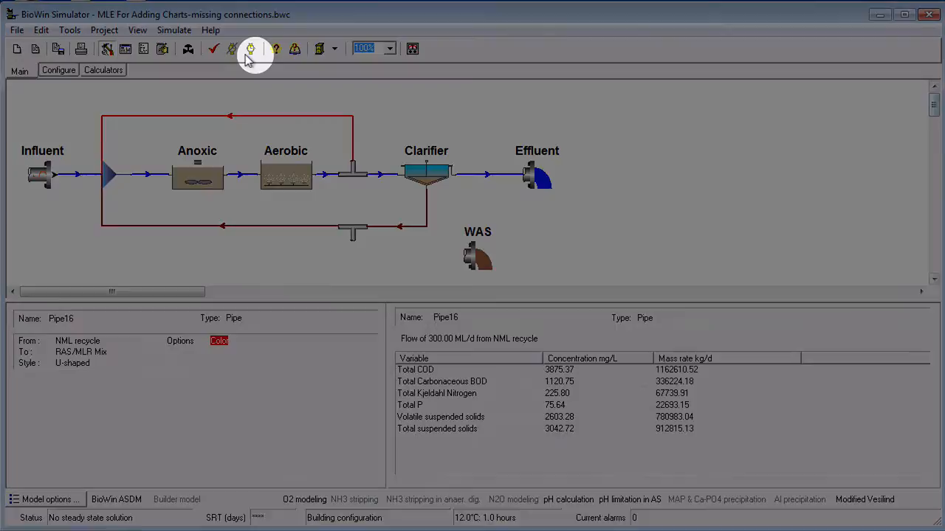
{"action": "left_click", "coordinate": [214, 49]}
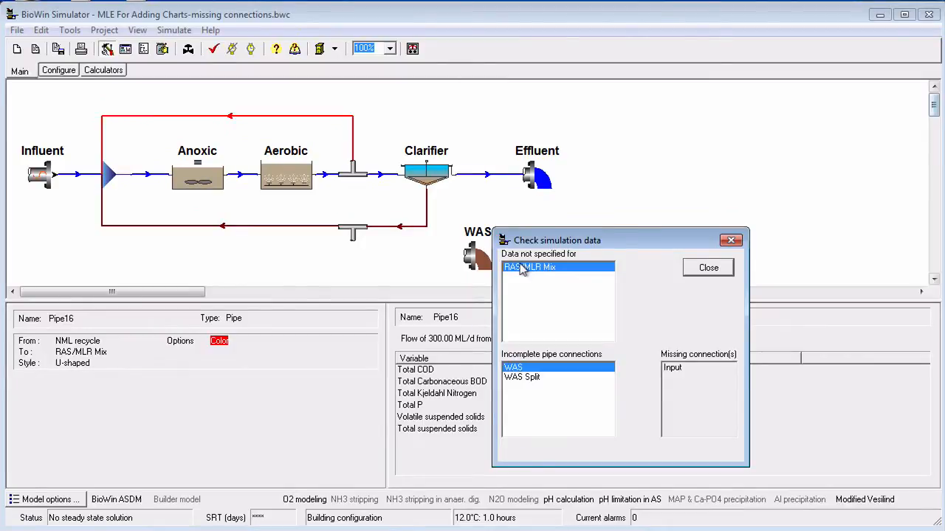
- Accept the RAS/MLR Mix settings from the check list and close the check window
{"action": "double_click", "coordinate": [529, 266]}
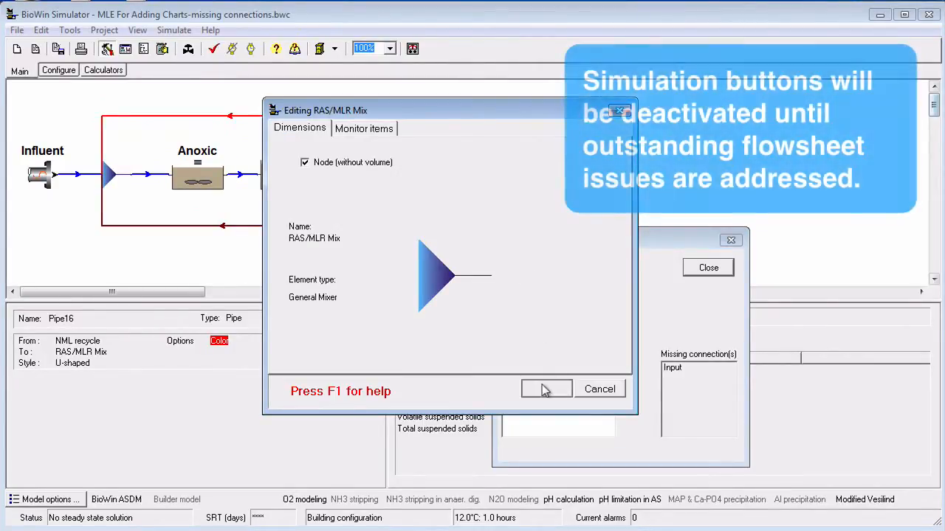
{"action": "left_click", "coordinate": [547, 389]}
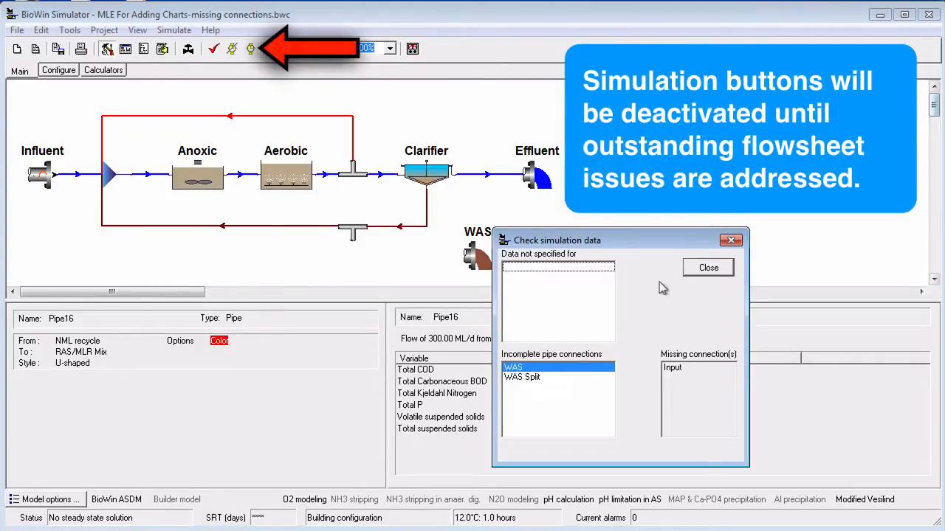
{"action": "left_click", "coordinate": [707, 268]}
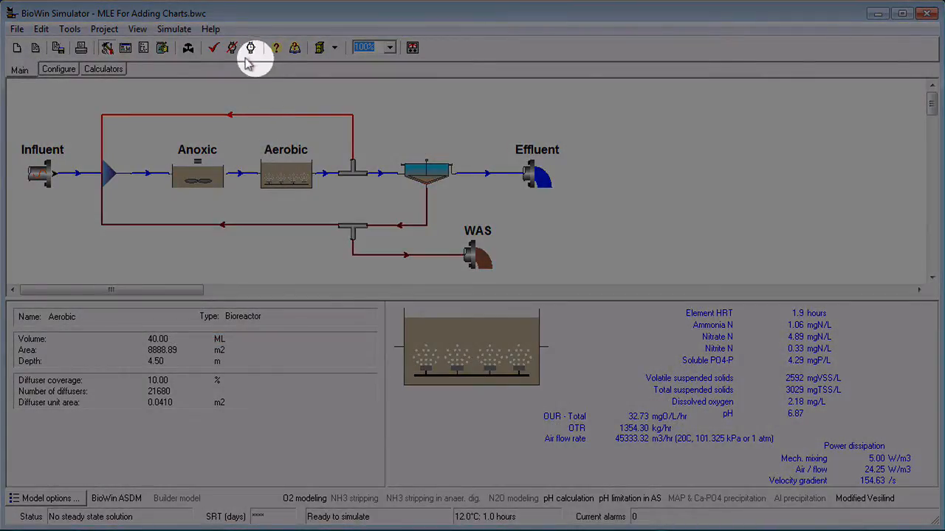
- Show the dynamic simulation controller and confirm the May 02, 2012 start date in Project Info
{"action": "left_click", "coordinate": [251, 47]}
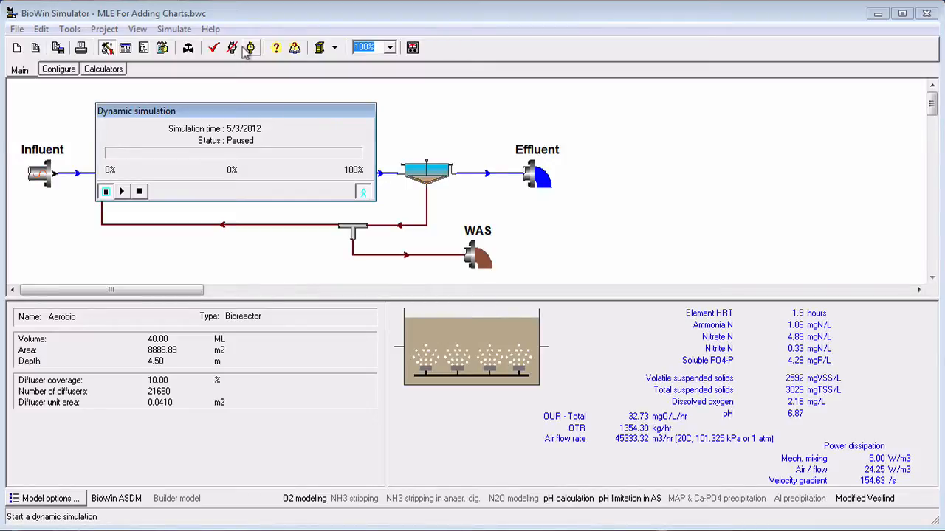
{"action": "left_click", "coordinate": [104, 28]}
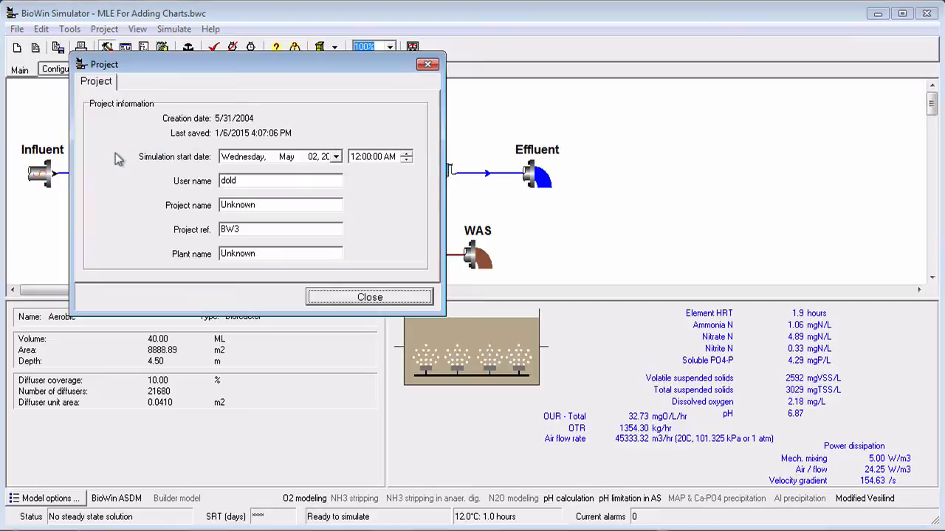
{"action": "mouse_move", "coordinate": [331, 160]}
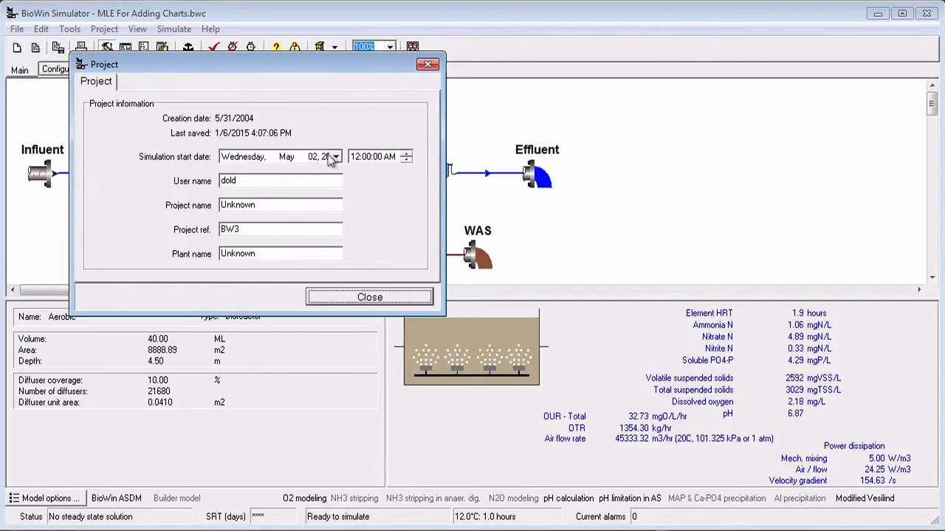
{"action": "left_click", "coordinate": [335, 156]}
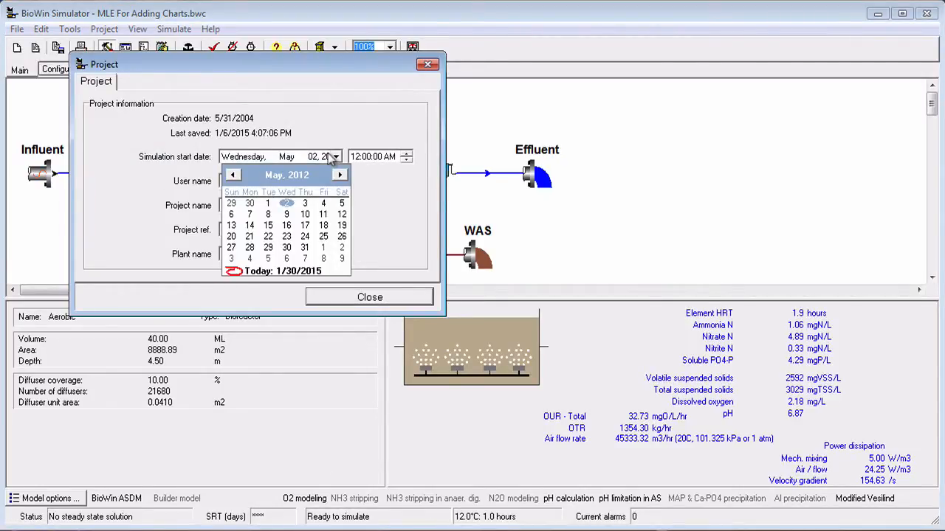
{"action": "left_click", "coordinate": [369, 297]}
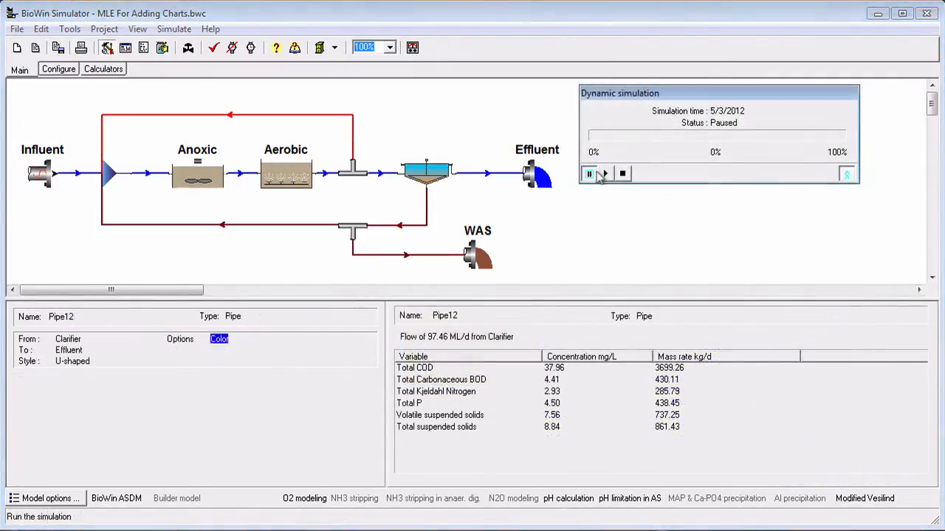
- Review run options: simulate 1 day from the project start date using current values
{"action": "left_click", "coordinate": [589, 173]}
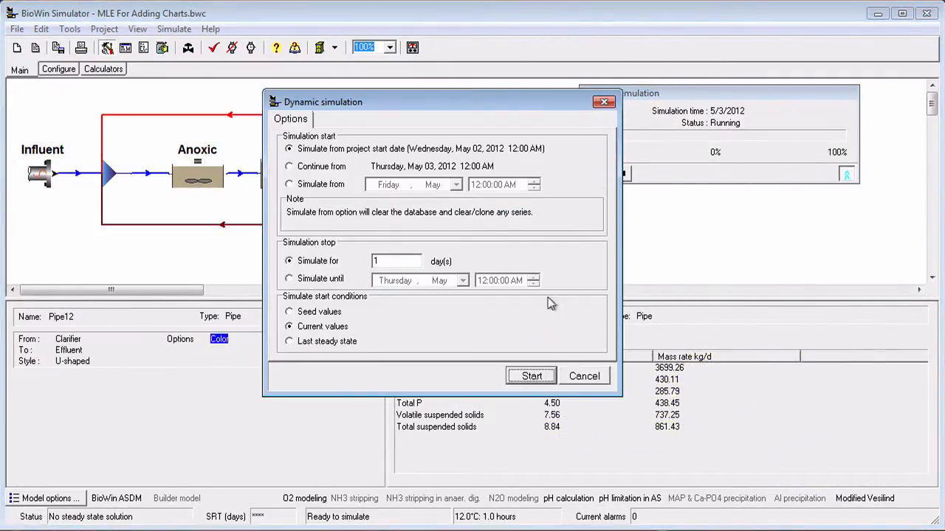
{"action": "mouse_move", "coordinate": [463, 375]}
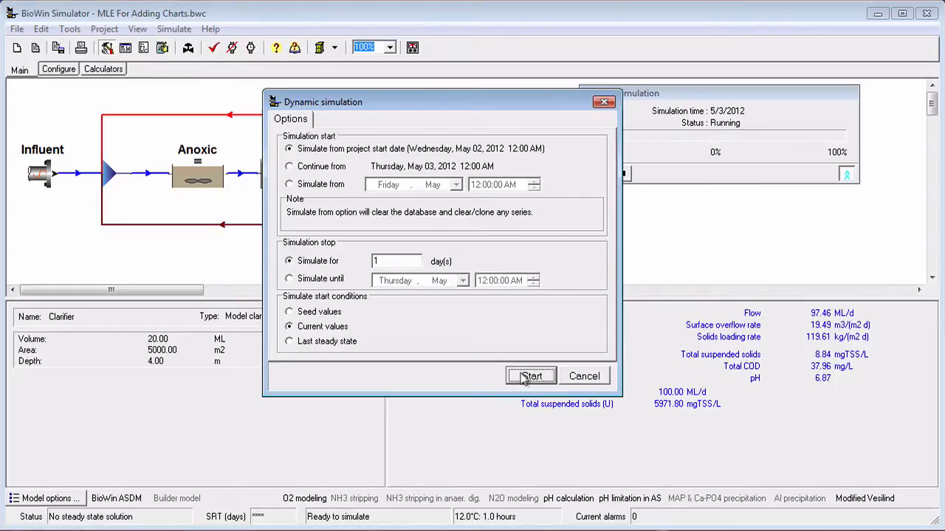
- Start the one-day run, pause it at 61%, and open the clarifier settings
{"action": "left_click", "coordinate": [530, 376]}
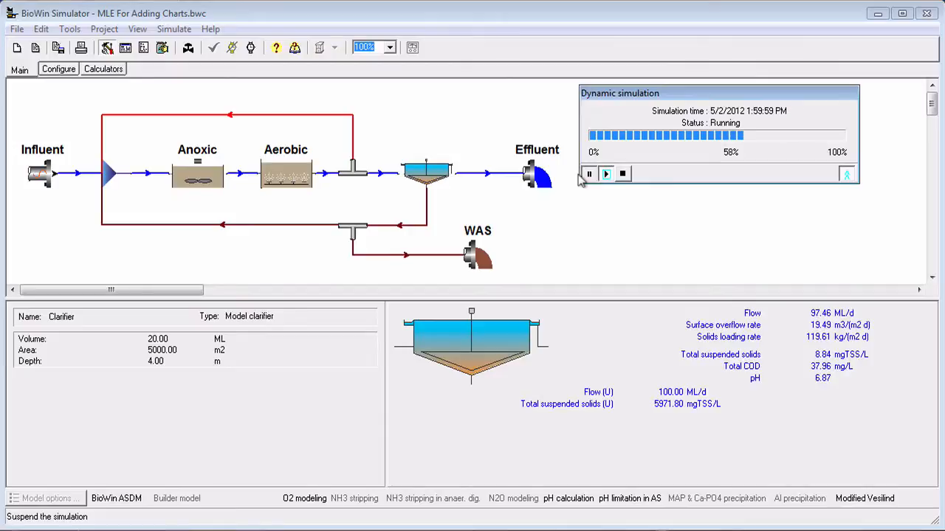
{"action": "left_click", "coordinate": [589, 174]}
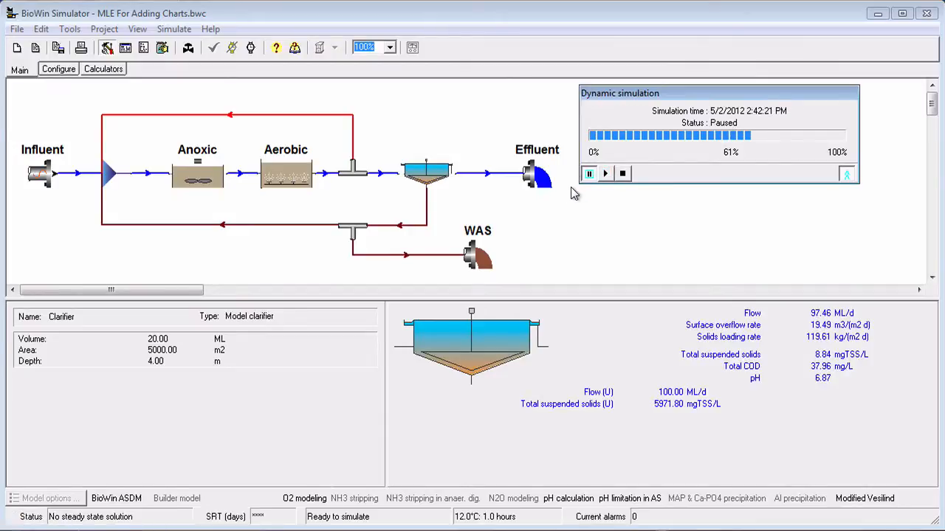
{"action": "double_click", "coordinate": [426, 173]}
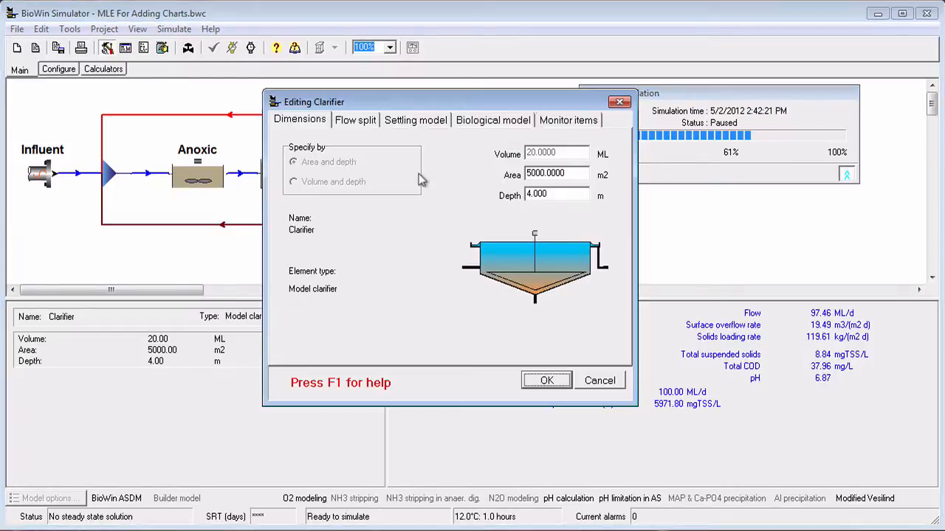
- Pace the clarifier underflow at 30% of Influent in the Flow split settings
{"action": "left_click", "coordinate": [355, 119]}
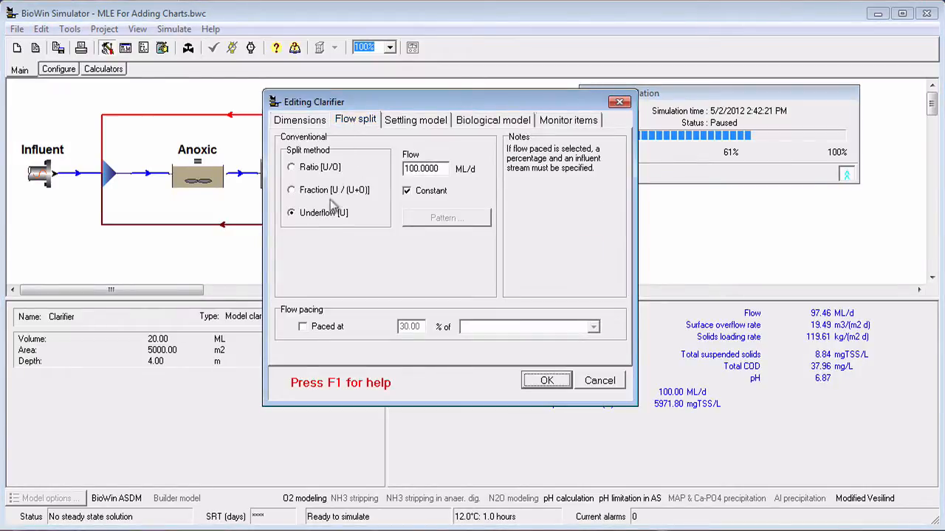
{"action": "left_click", "coordinate": [303, 326]}
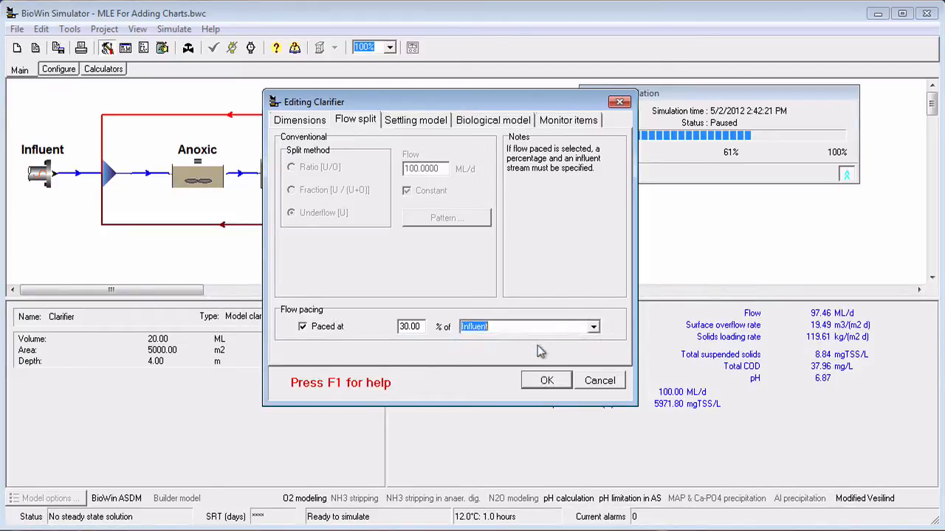
{"action": "left_click", "coordinate": [546, 380]}
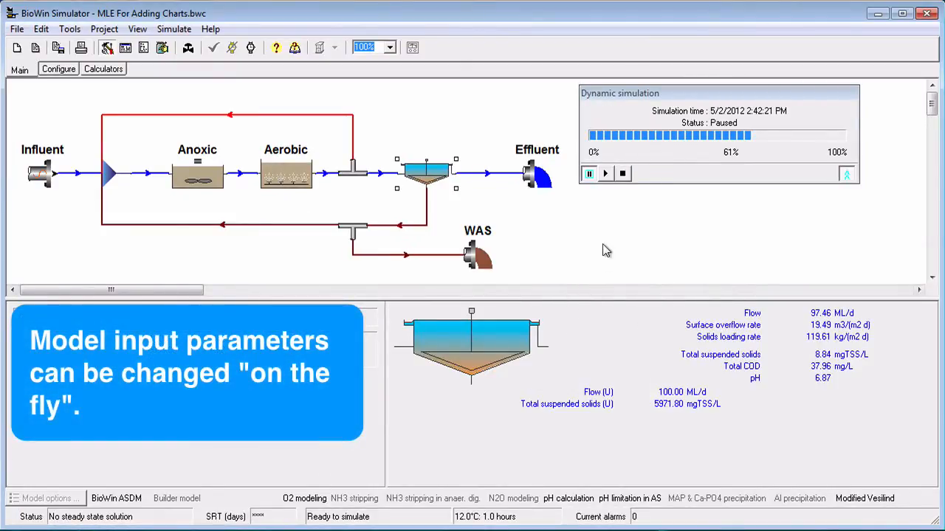
- Resume the run to 100%, reaching 67.46 ML/d clarifier flow and 21.00 ML/d underflow
{"action": "left_click", "coordinate": [604, 174]}
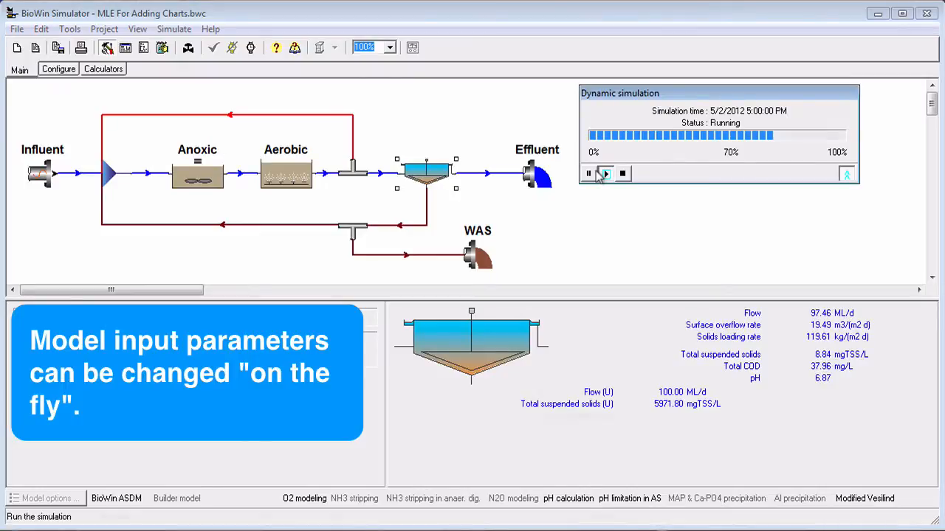
{"action": "left_click", "coordinate": [589, 174]}
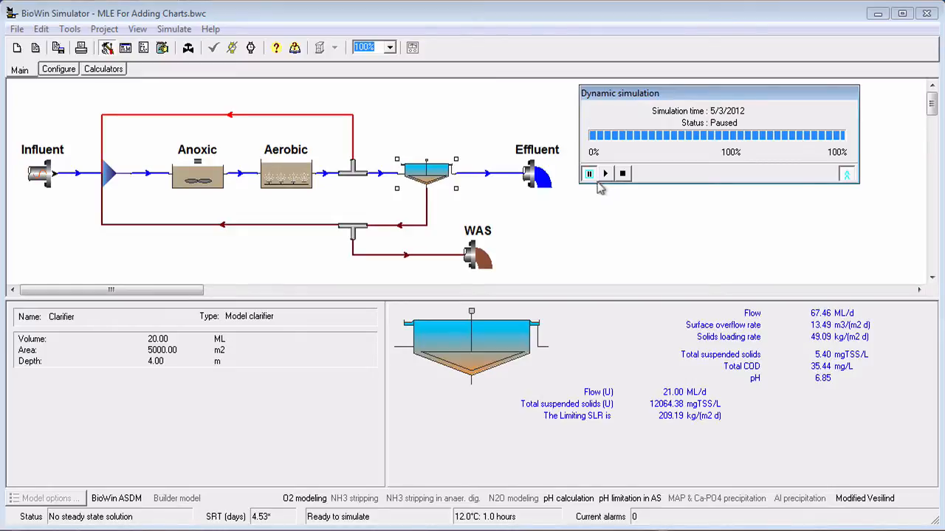
{"action": "left_click", "coordinate": [605, 174]}
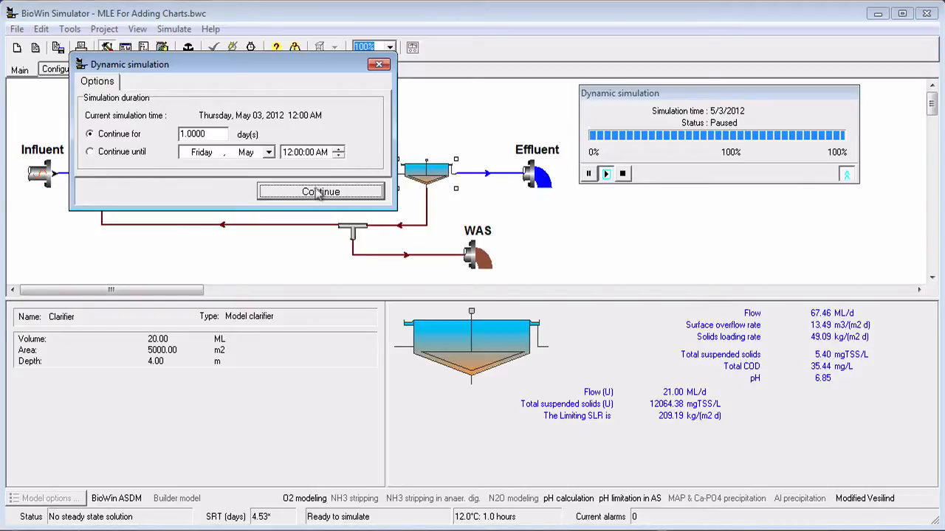
- Continue the finished simulation for another 1 day from May 03, 2012
{"action": "left_click", "coordinate": [320, 191]}
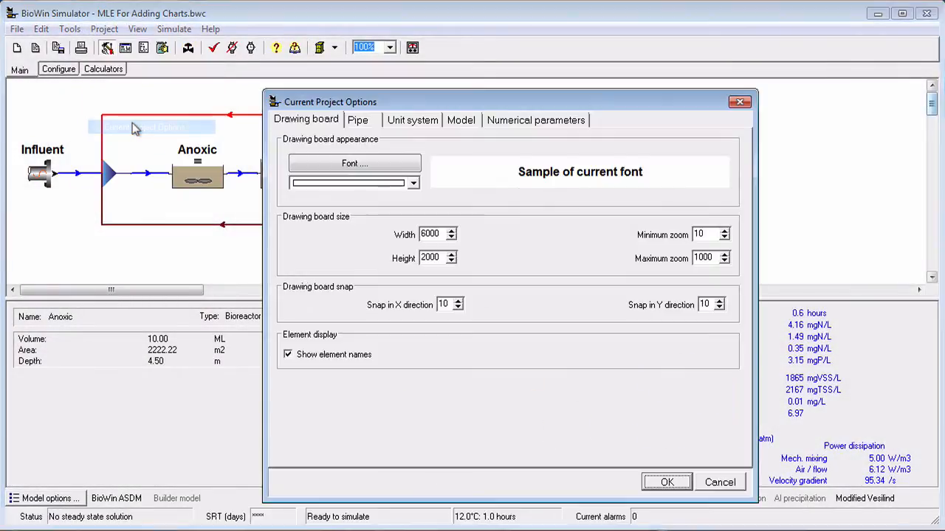
{"action": "left_click", "coordinate": [535, 119]}
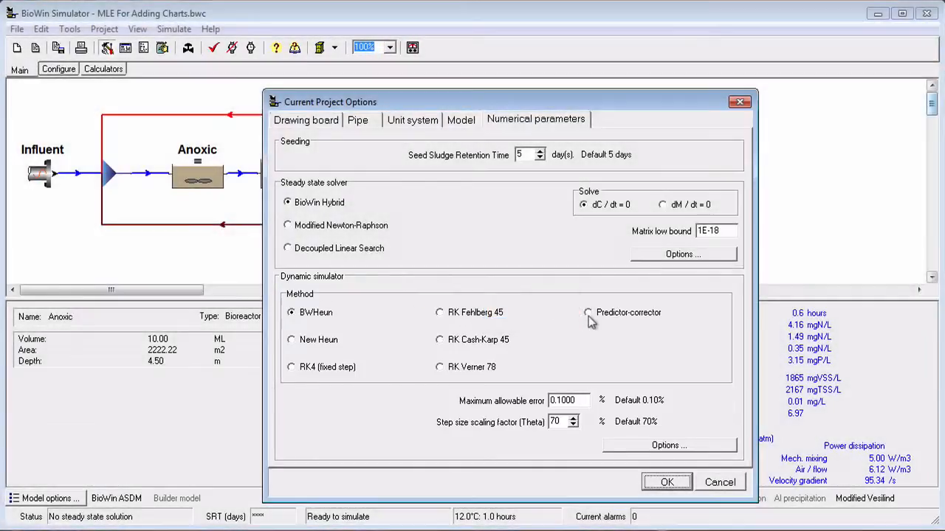
{"action": "left_click", "coordinate": [666, 482]}
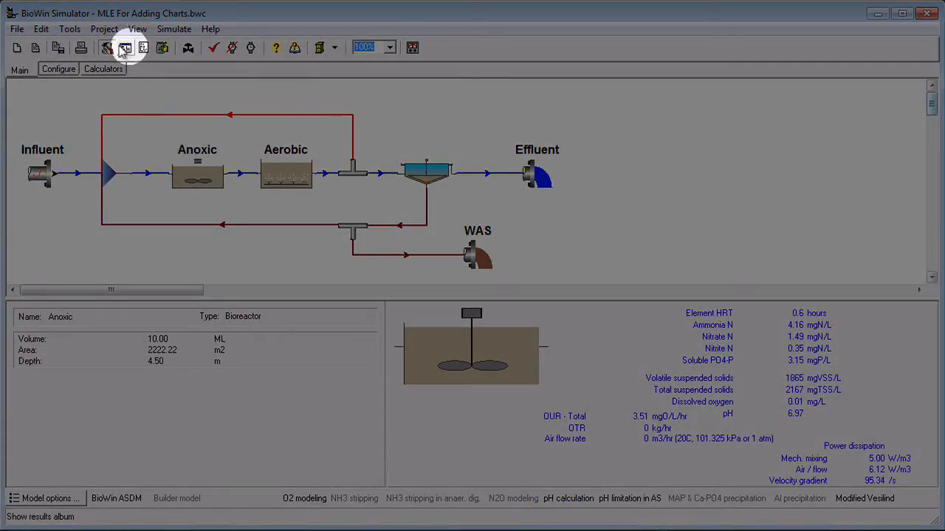
- Check the 1 h display and 1 d summary data intervals and confirm
{"action": "left_click", "coordinate": [103, 29]}
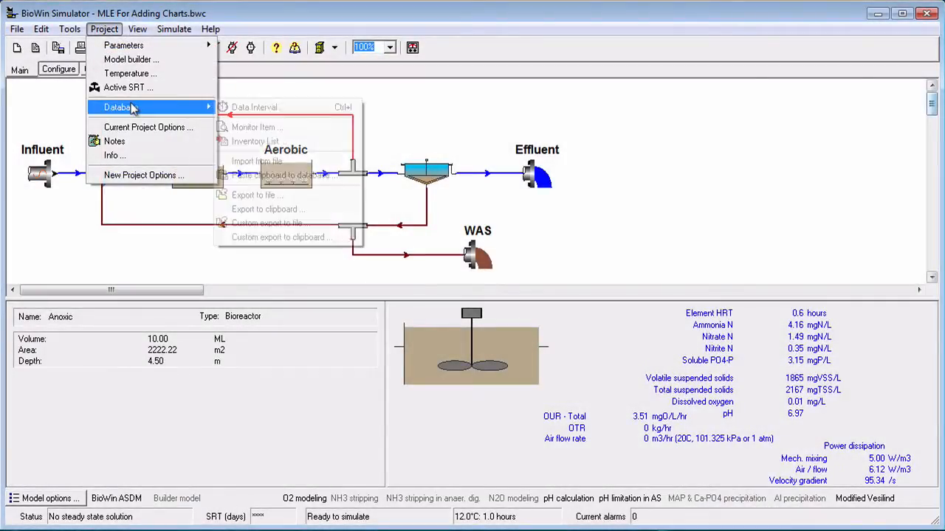
{"action": "left_click", "coordinate": [254, 107]}
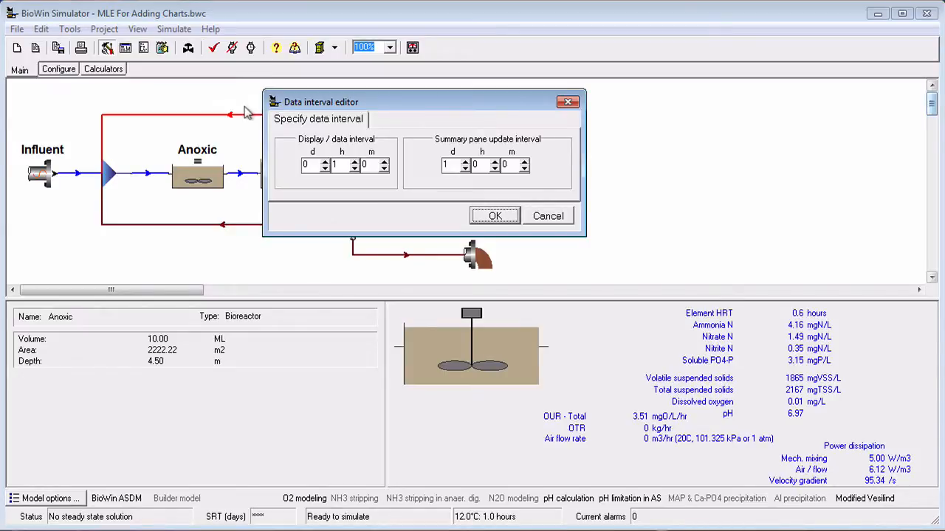
{"action": "left_click", "coordinate": [495, 215]}
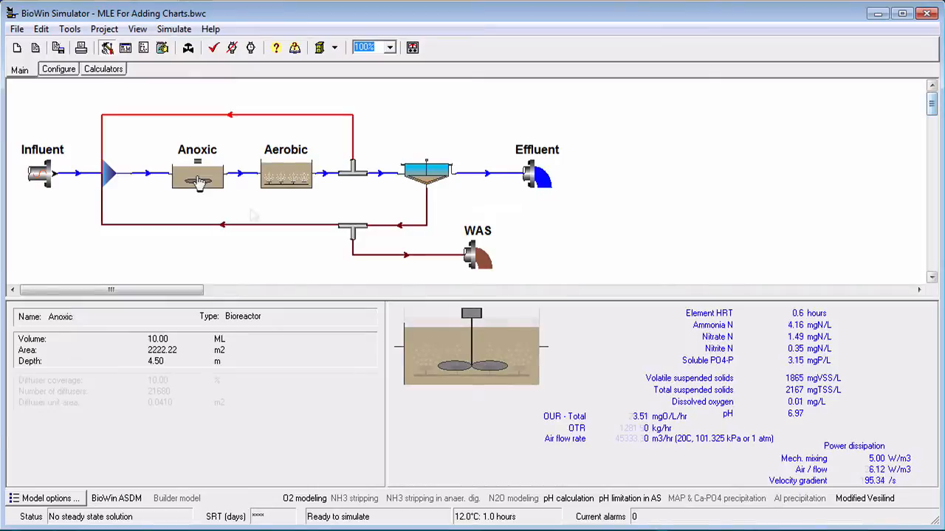
- Add Particulate COD under Combined to the Aerobic reactor's output monitor items
{"action": "left_click", "coordinate": [285, 174]}
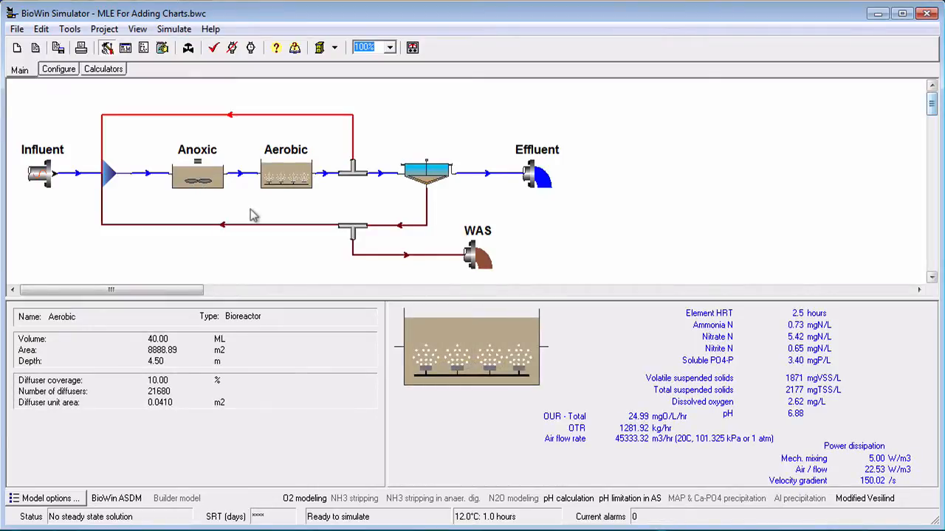
{"action": "left_click", "coordinate": [286, 173]}
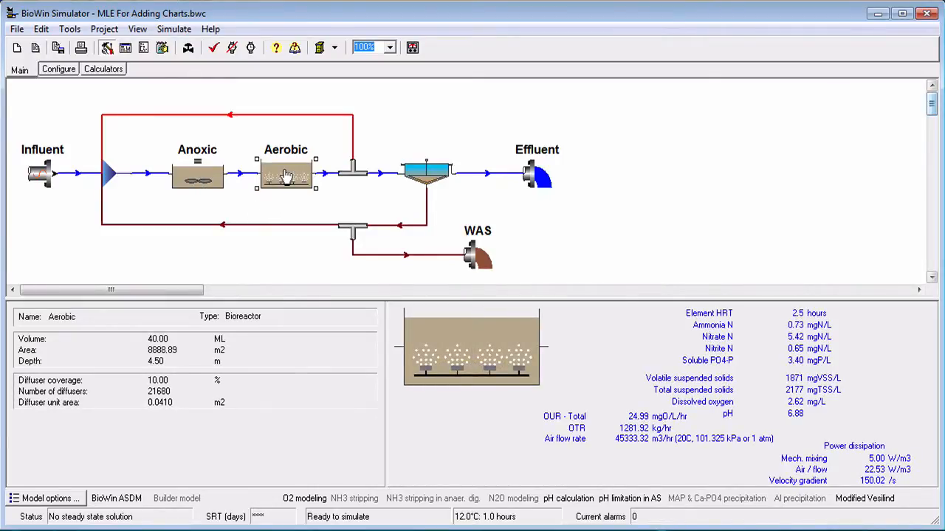
{"action": "double_click", "coordinate": [285, 175]}
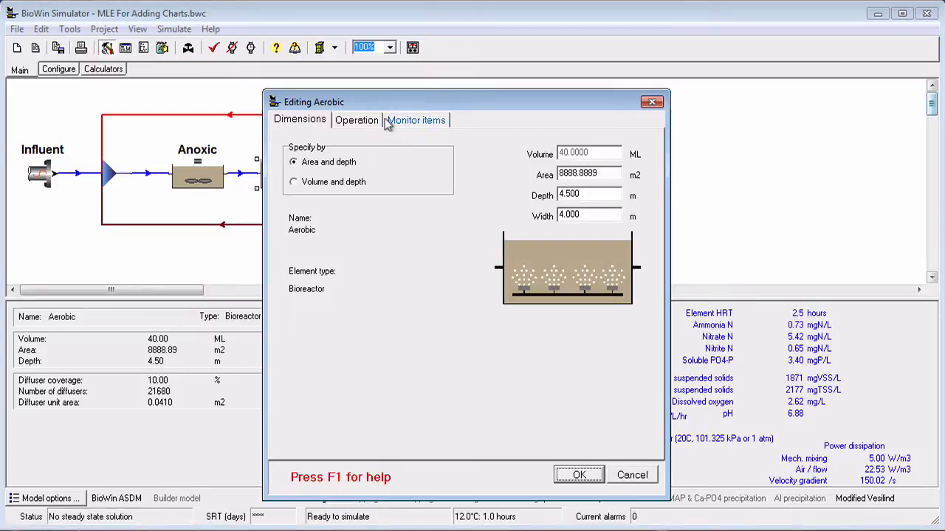
{"action": "left_click", "coordinate": [415, 119]}
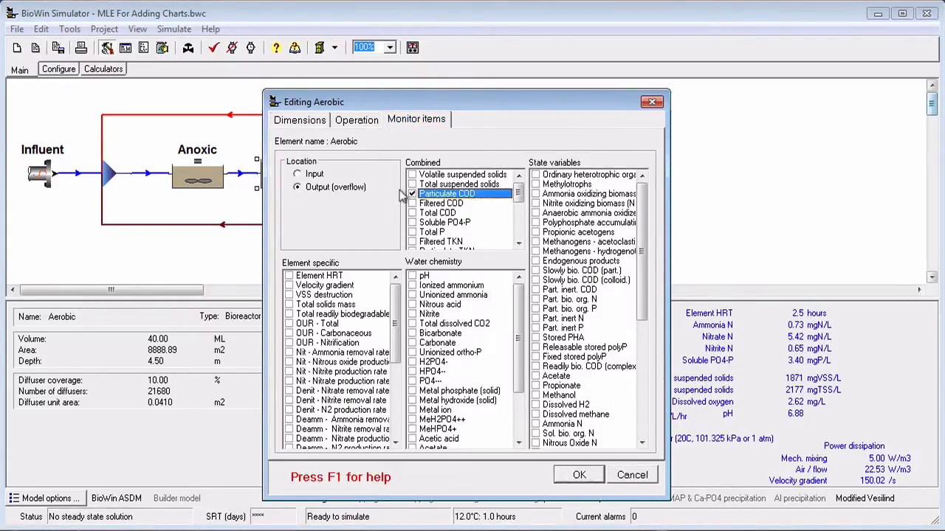
{"action": "left_click", "coordinate": [579, 475]}
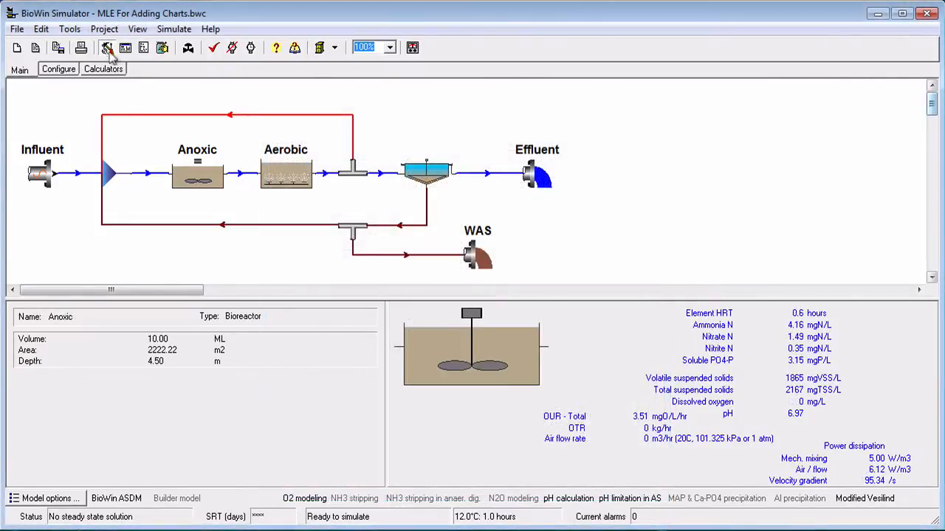
- Review Monitor Item database entries for Aerobic (Particulate, Total COD) and Effluent (Total COD, Total P, Filtered TKN)
{"action": "left_click", "coordinate": [104, 29]}
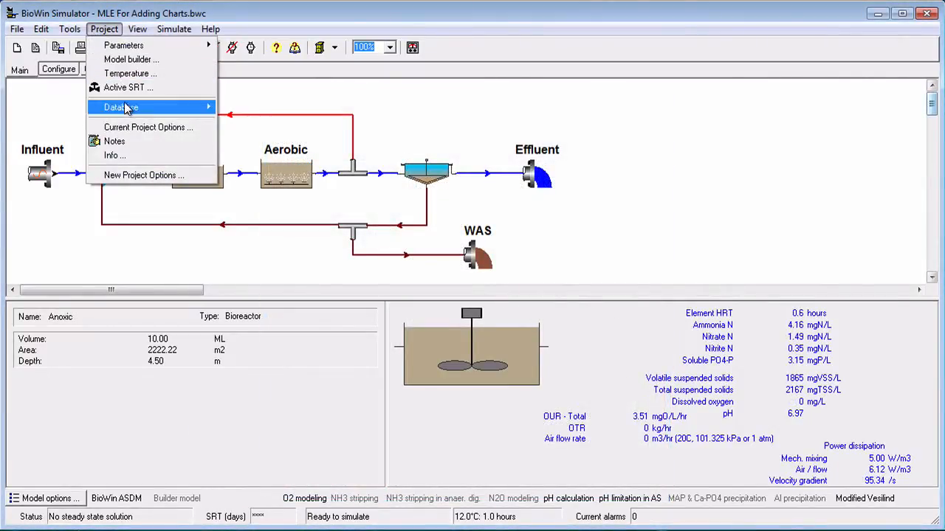
{"action": "left_click", "coordinate": [120, 107]}
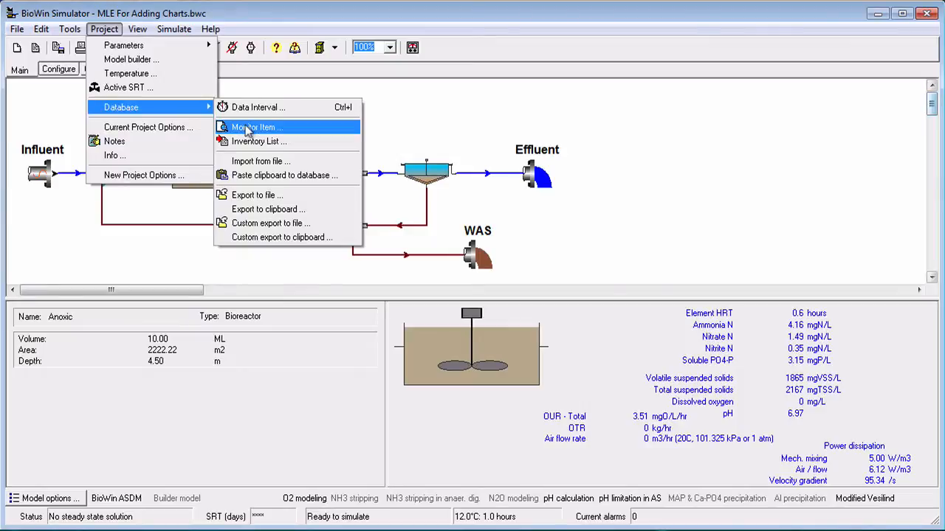
{"action": "left_click", "coordinate": [257, 127]}
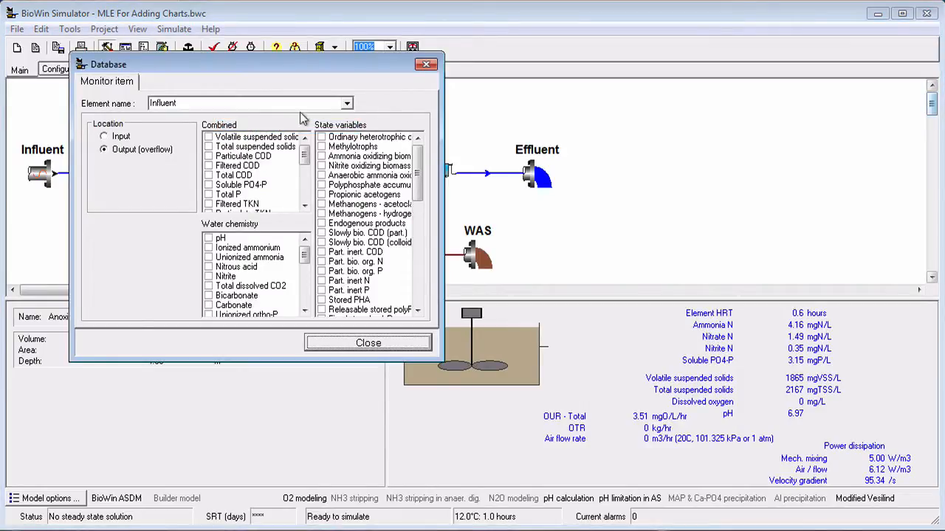
{"action": "left_click", "coordinate": [346, 102]}
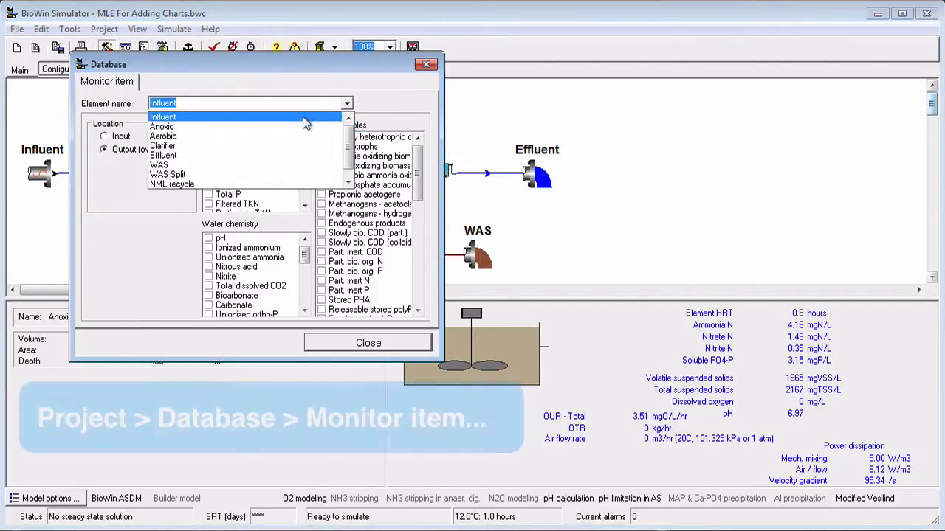
{"action": "left_click", "coordinate": [163, 136]}
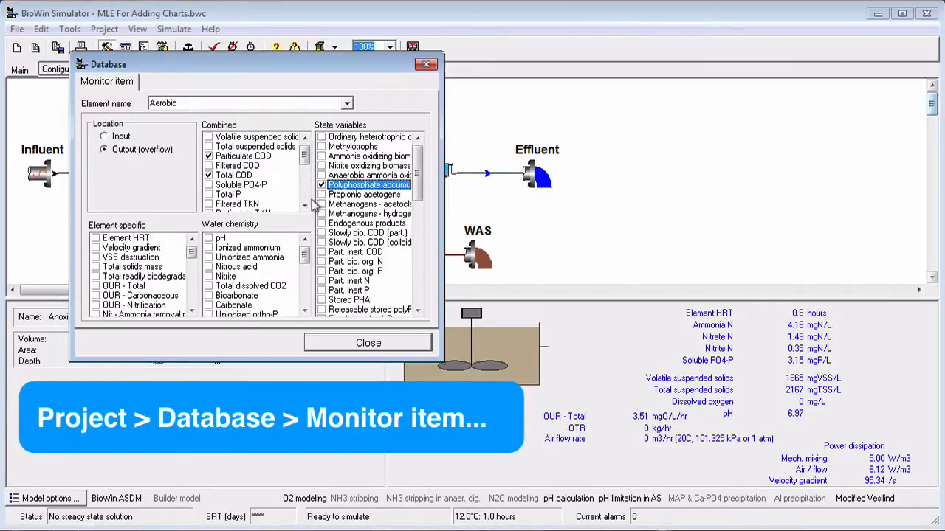
{"action": "left_click", "coordinate": [347, 102]}
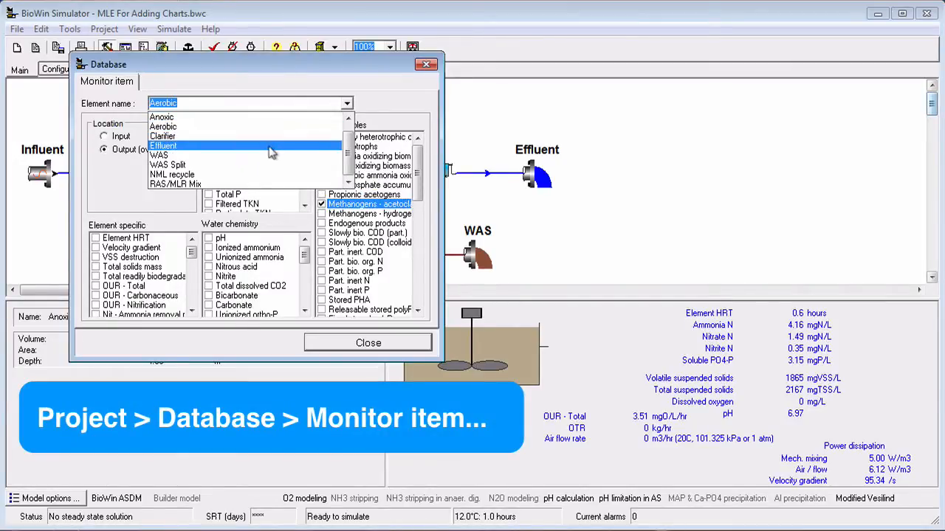
{"action": "left_click", "coordinate": [163, 145]}
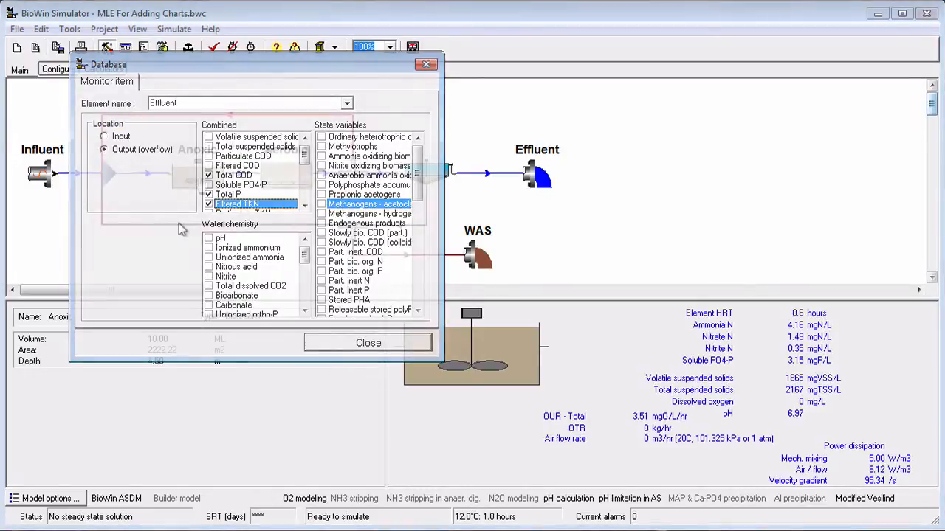
{"action": "left_click", "coordinate": [368, 342]}
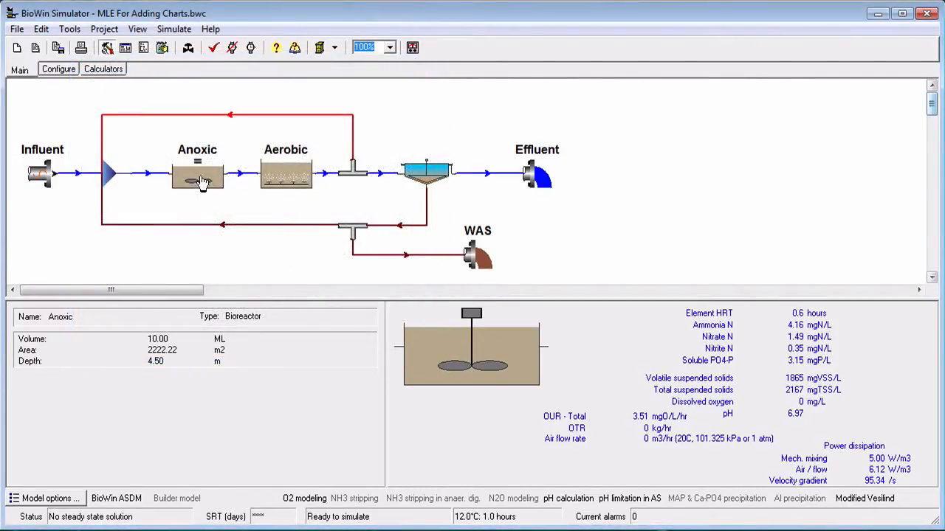
- Open the results album to the Effluent Ammonia & Nitrate Response dynamic chart
{"action": "left_click", "coordinate": [103, 29]}
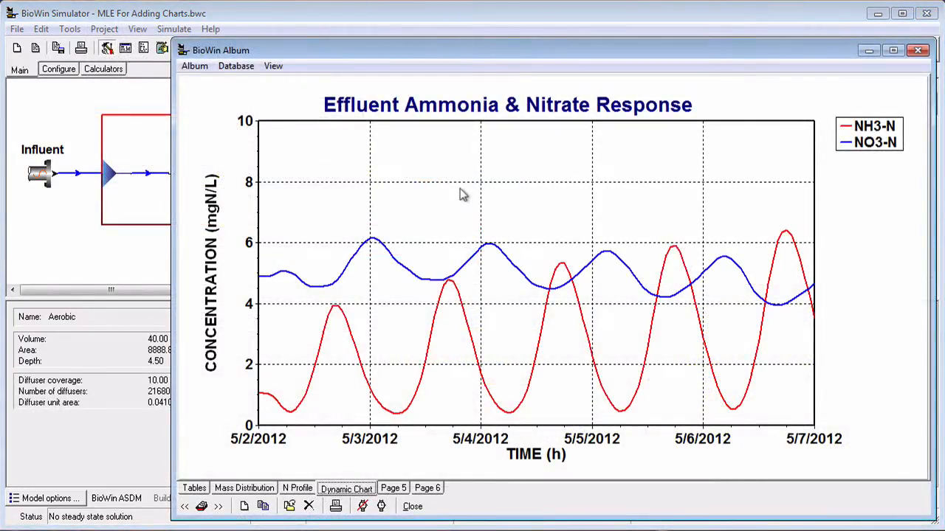
- Open the chart's Export editor on the Data tab, exporting all series as tab-delimited text
{"action": "right_click", "coordinate": [461, 193]}
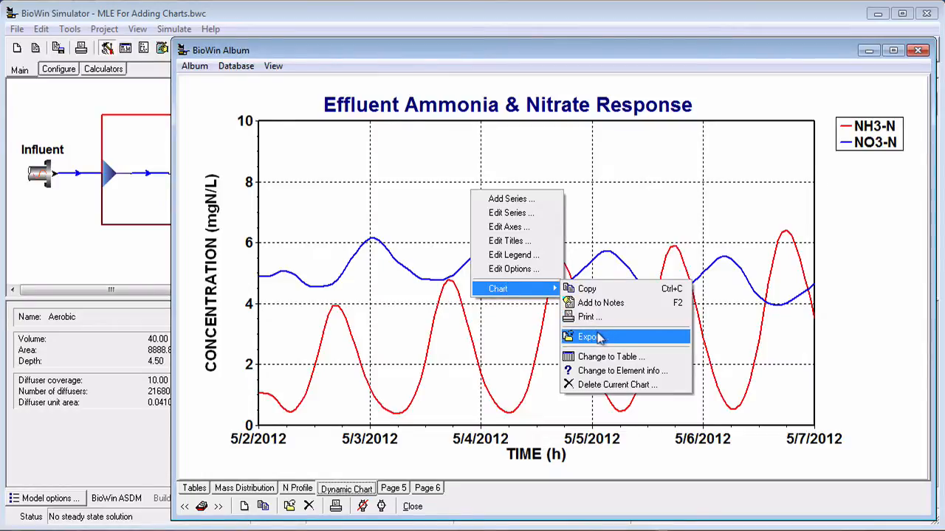
{"action": "left_click", "coordinate": [589, 337]}
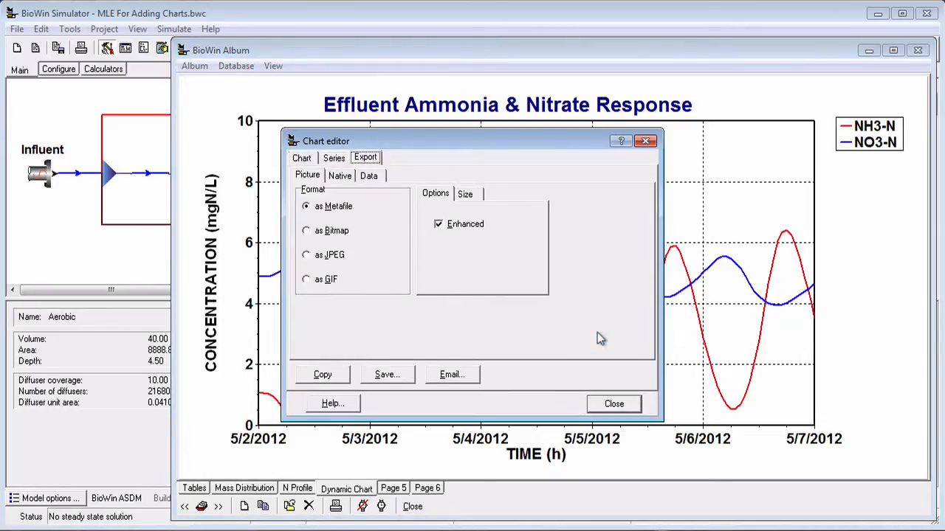
{"action": "left_click", "coordinate": [367, 176]}
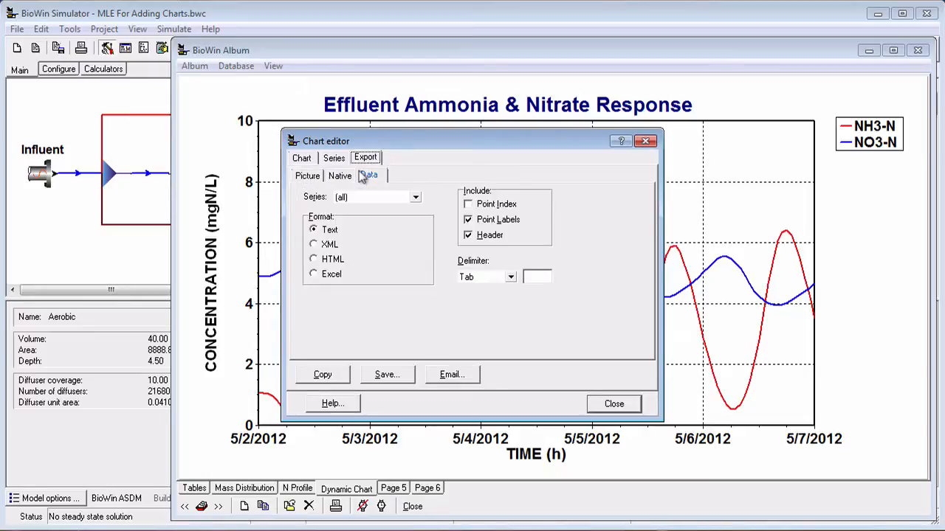